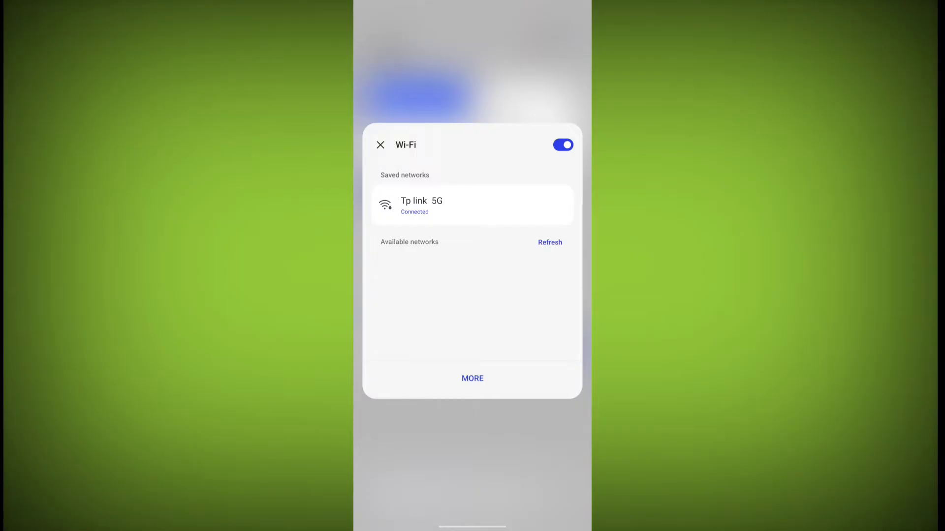
# - Dismiss the Wi-Fi network panel after confirming the phone is connected
pyautogui.click(380, 145)
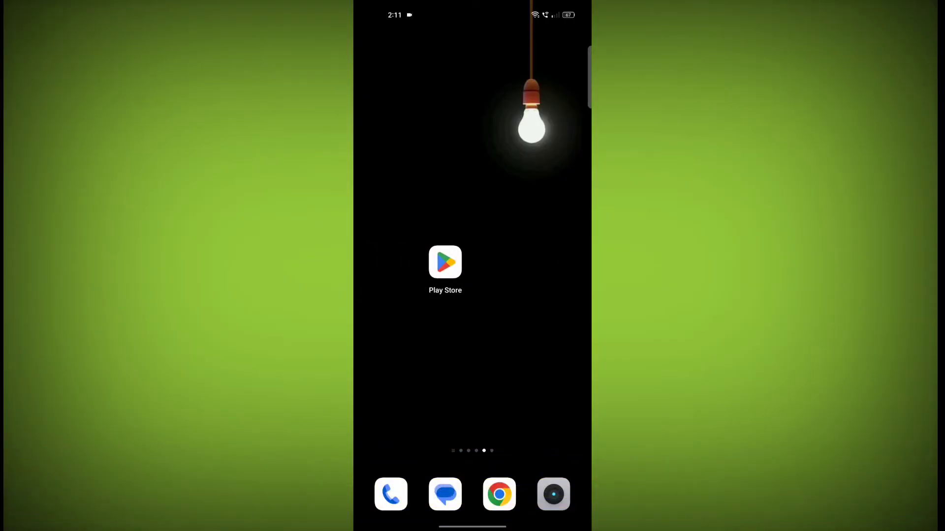
# - Find the Netflix listing in Play Store via the recent 'netflix' search, showing it installed
pyautogui.click(445, 265)
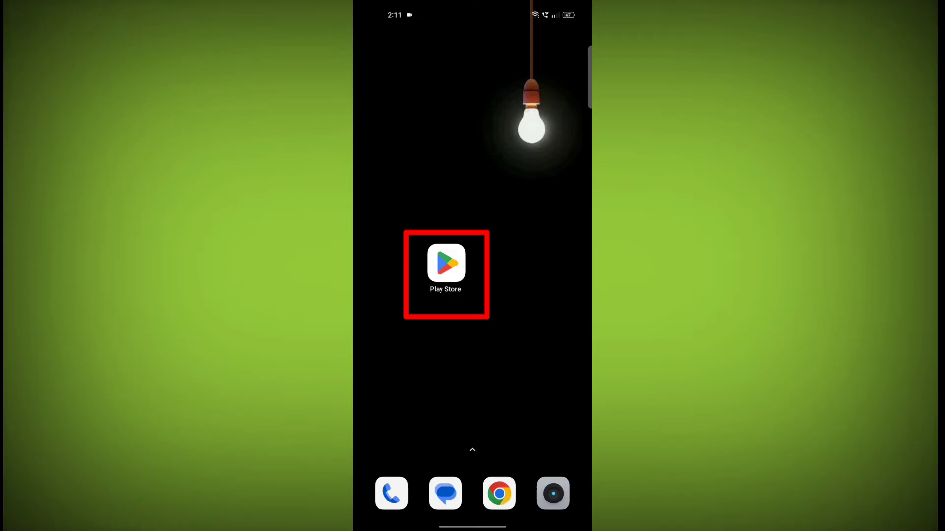
pyautogui.click(445, 264)
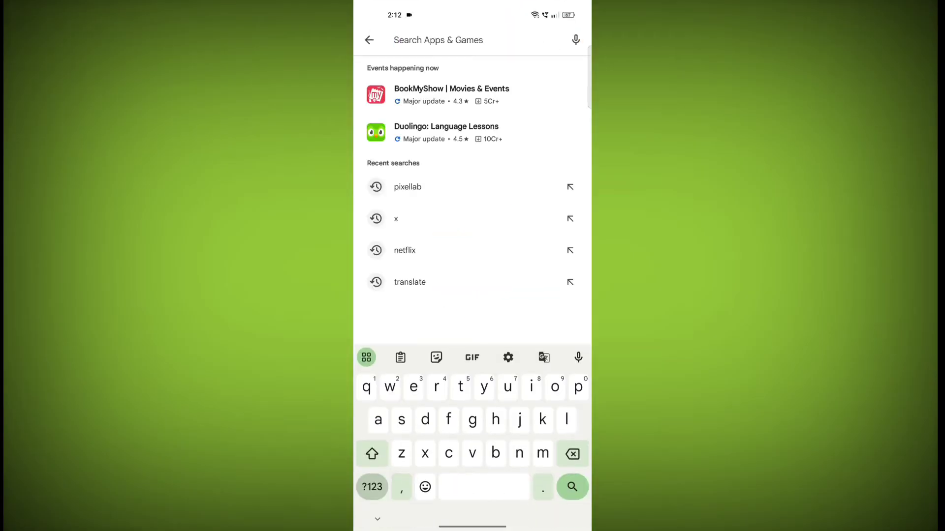
pyautogui.click(405, 251)
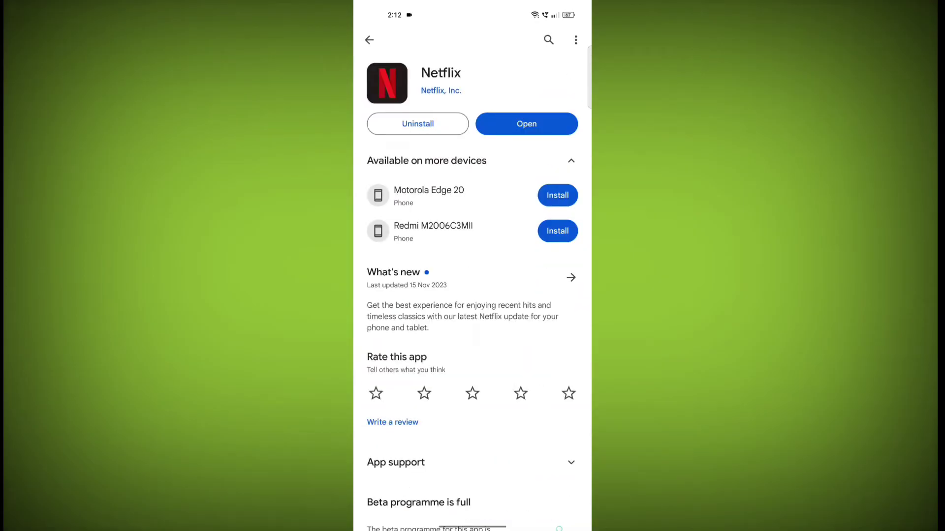
pyautogui.click(372, 40)
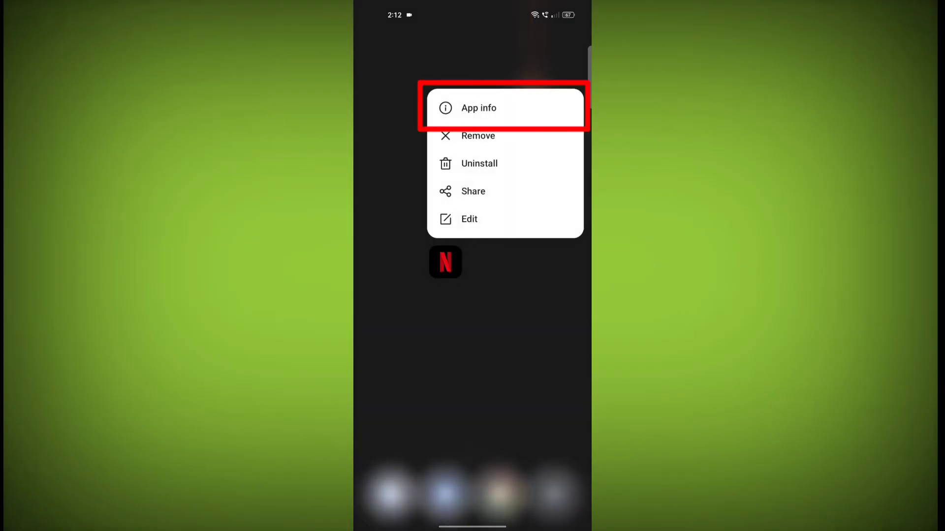
# - Bring up Netflix's App info from its launcher icon
pyautogui.click(478, 108)
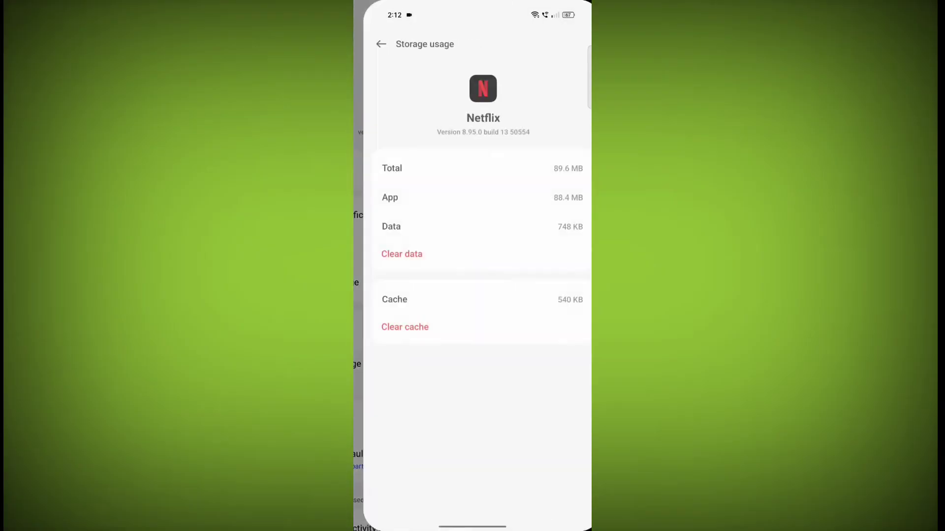
# - Clear Netflix's 540 KB cache and delete its 748 KB app data, confirming the wipe
pyautogui.click(401, 327)
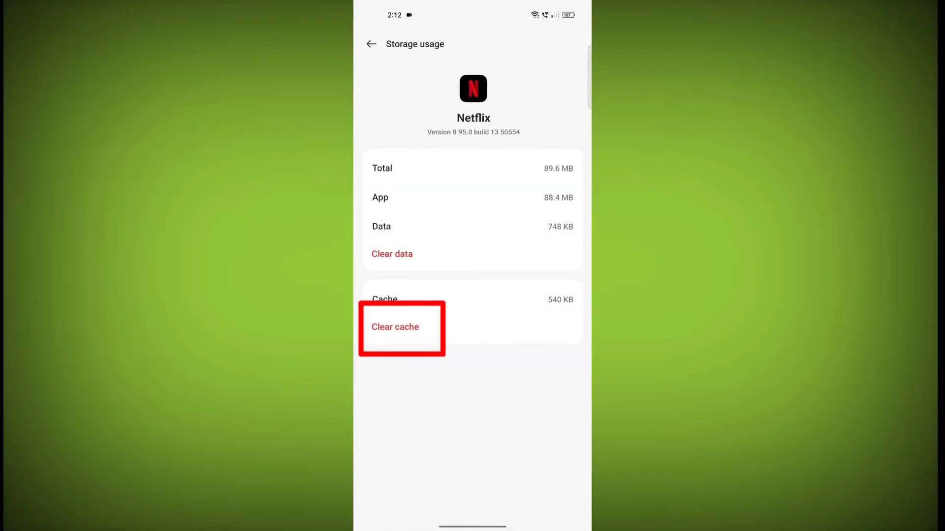
pyautogui.click(394, 326)
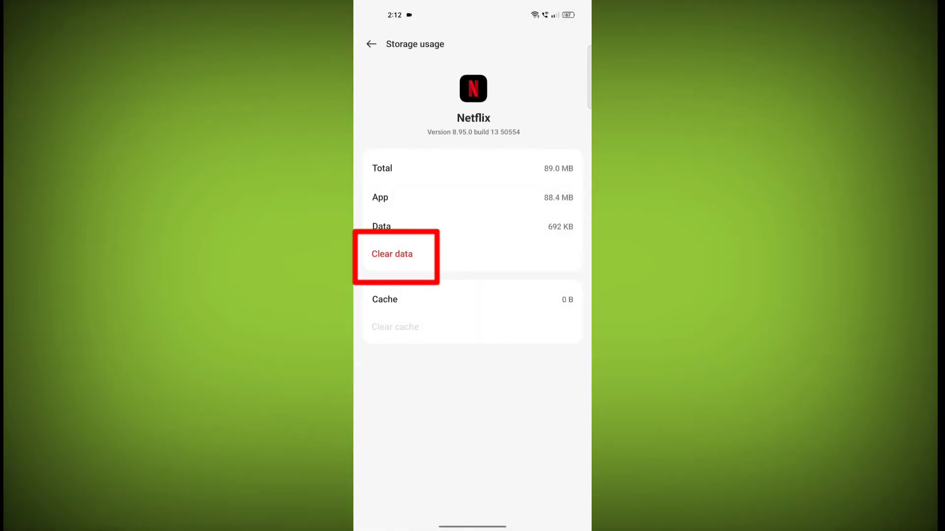
pyautogui.click(392, 254)
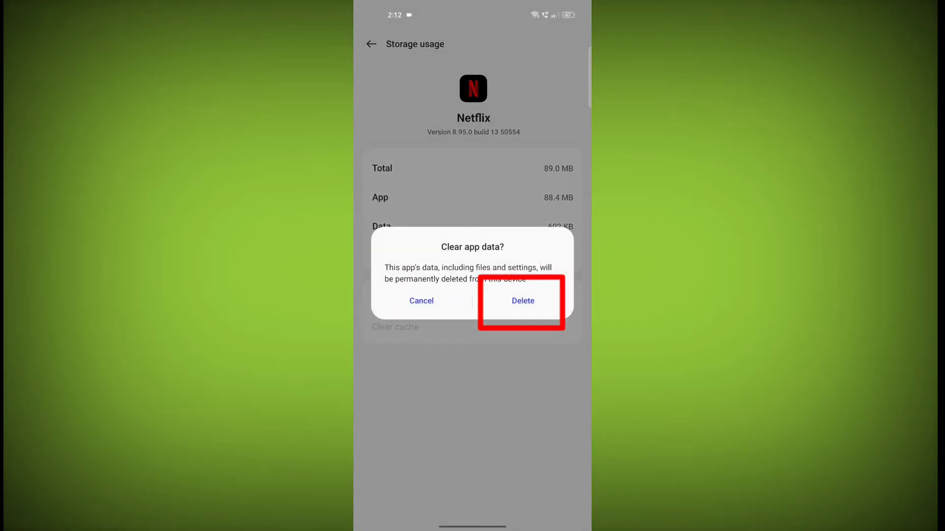
pyautogui.click(523, 301)
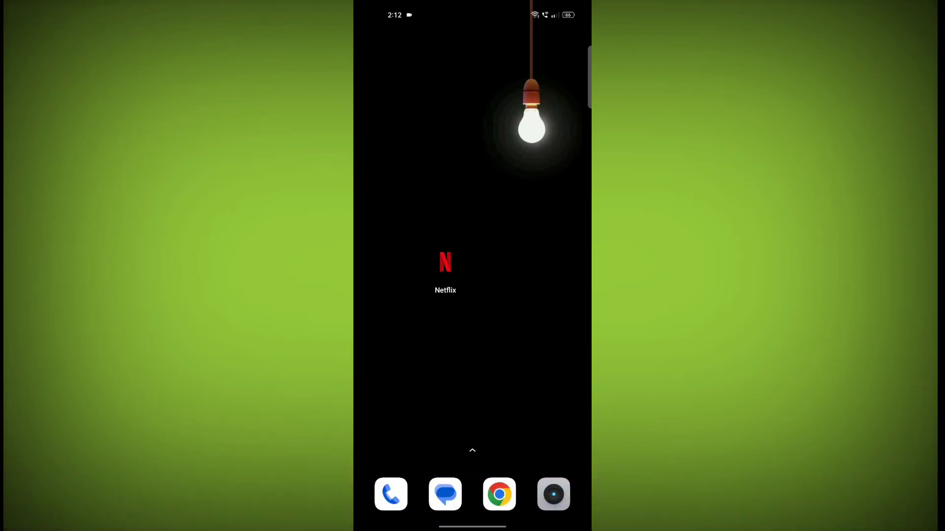
# - Uninstall Netflix from the phone via its launcher icon actions
pyautogui.click(445, 265)
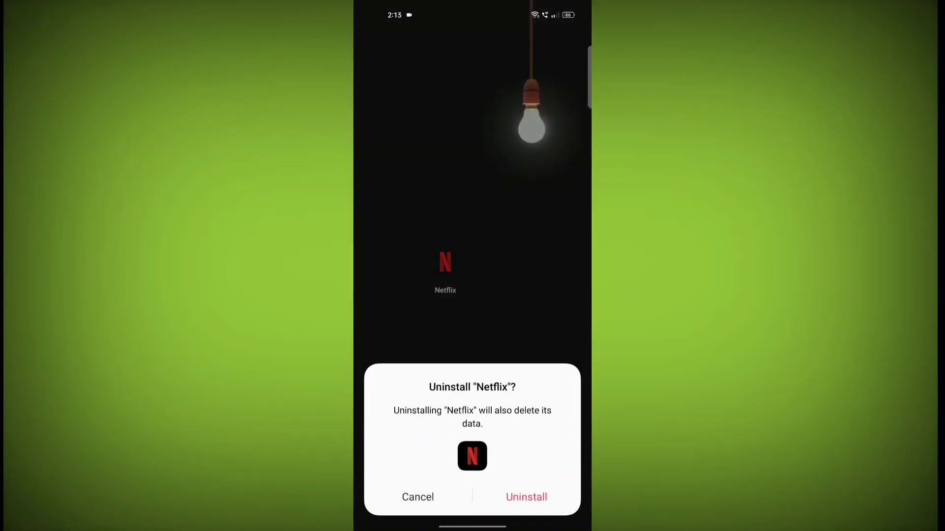
pyautogui.click(526, 497)
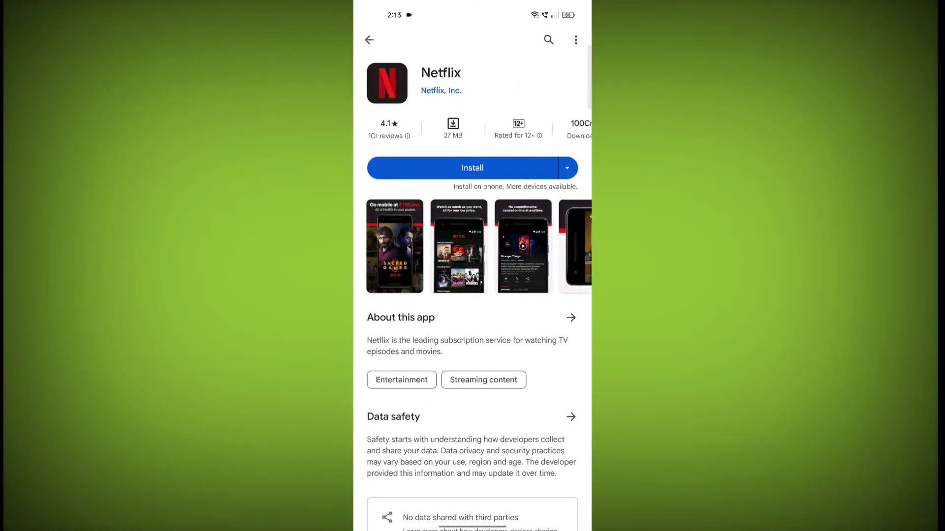
# - Reinstall Netflix from Play Store and launch it to its red splash screen
pyautogui.click(472, 168)
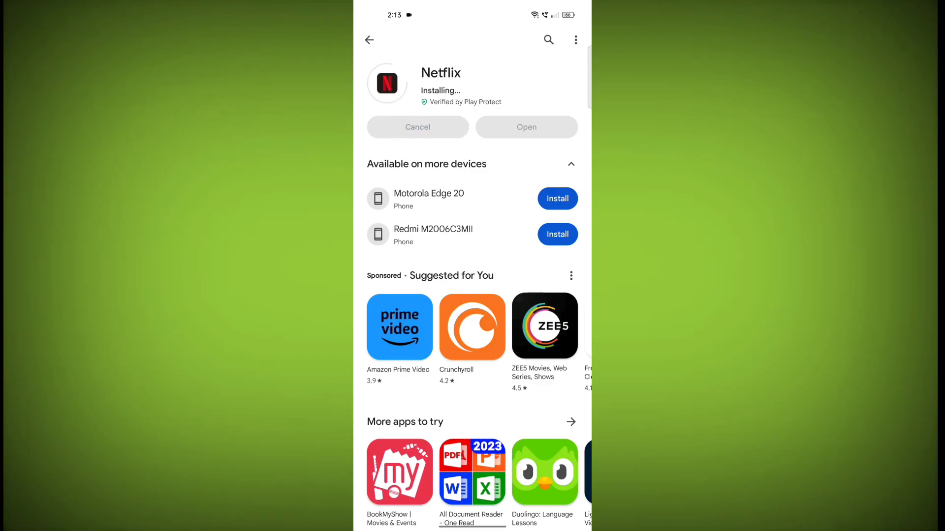
pyautogui.click(526, 127)
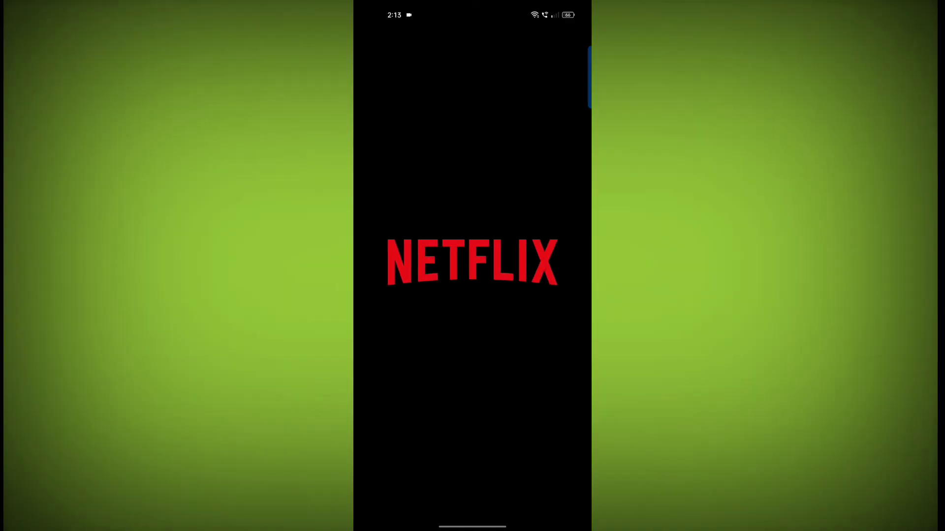